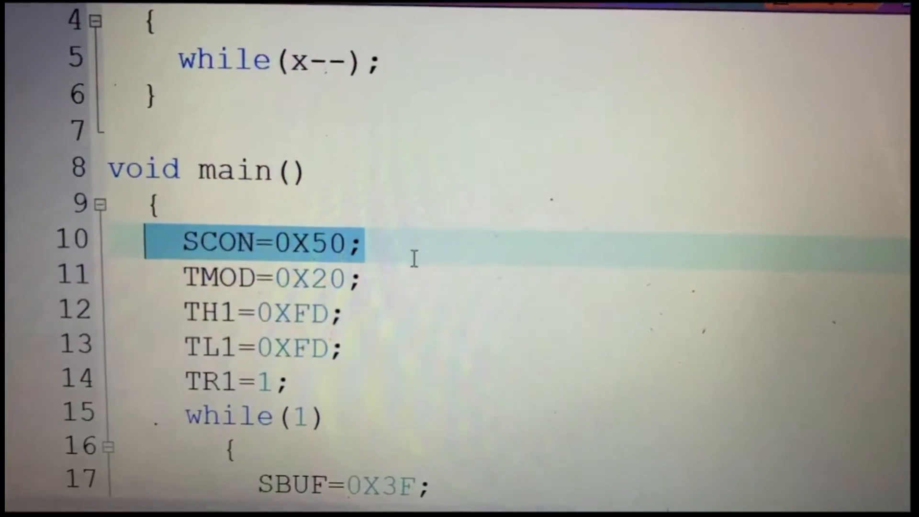
scroll("down", 3)
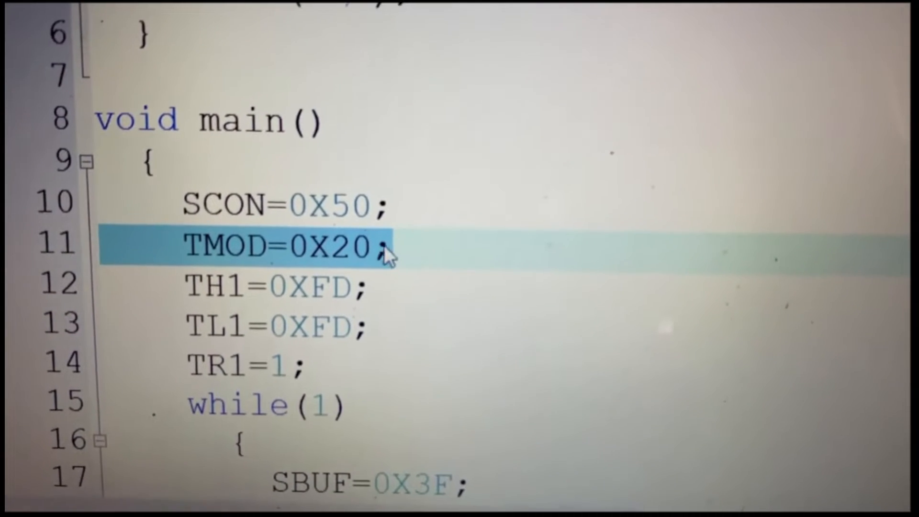
scroll("down", 3)
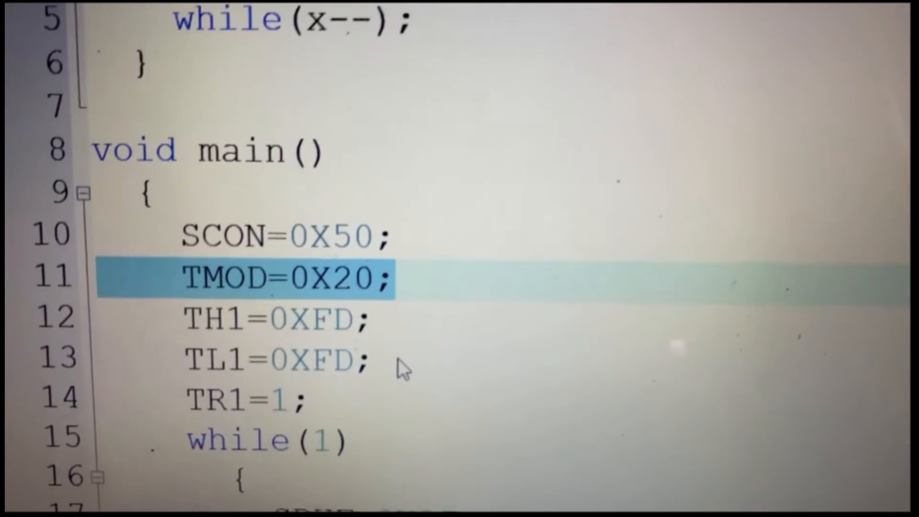
scroll("down", 3)
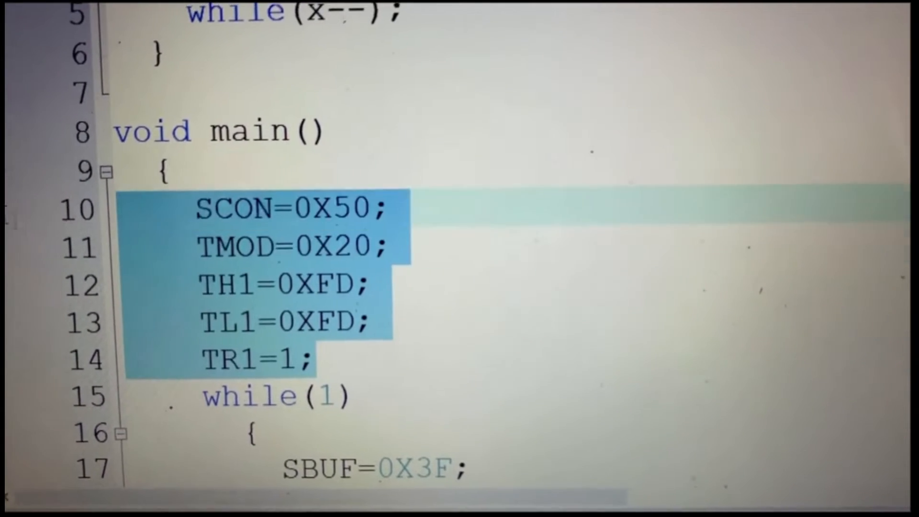
scroll("down", 3)
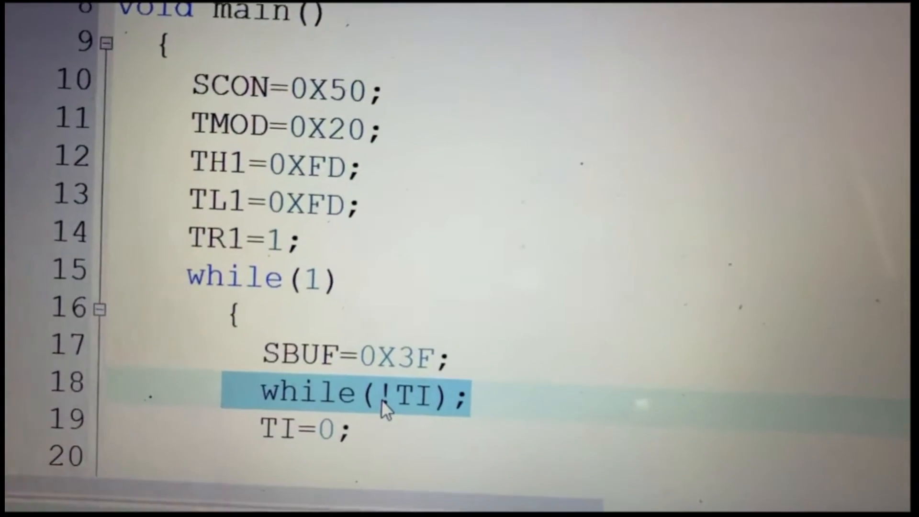
scroll("down", 3)
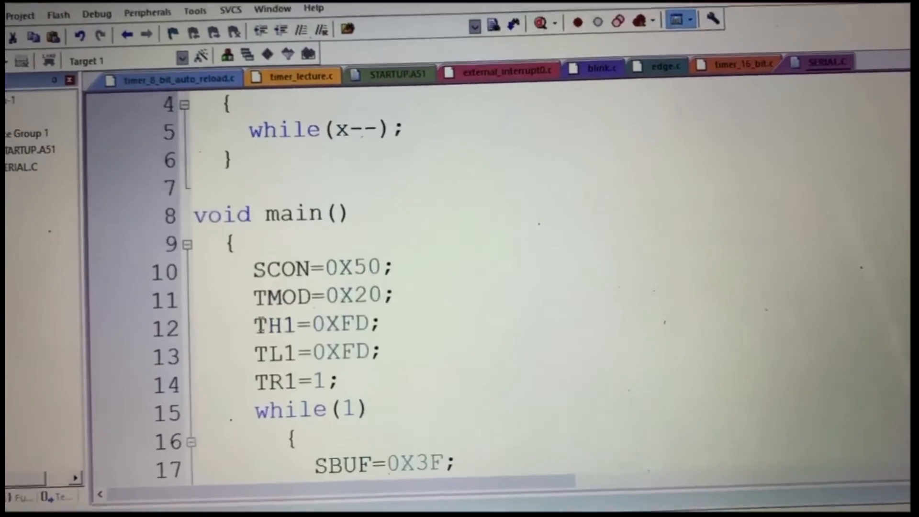
scroll("up", 3)
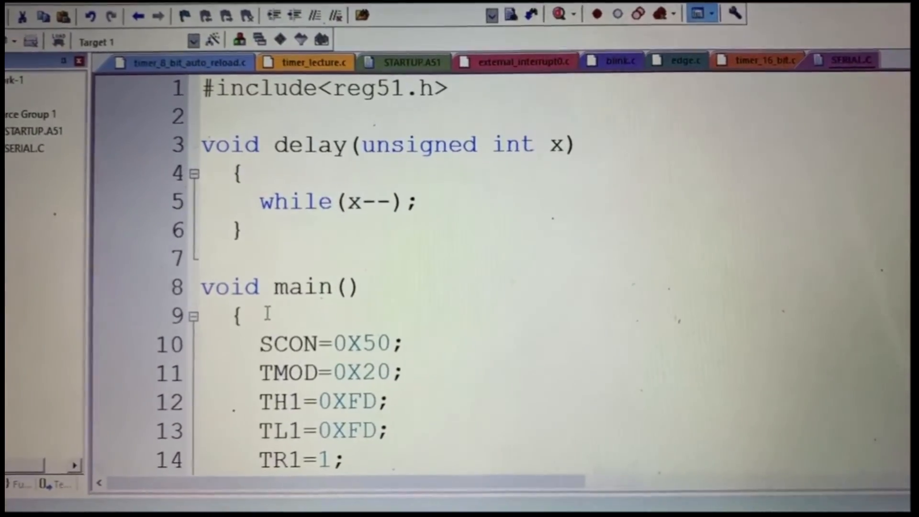
scroll("down", 3)
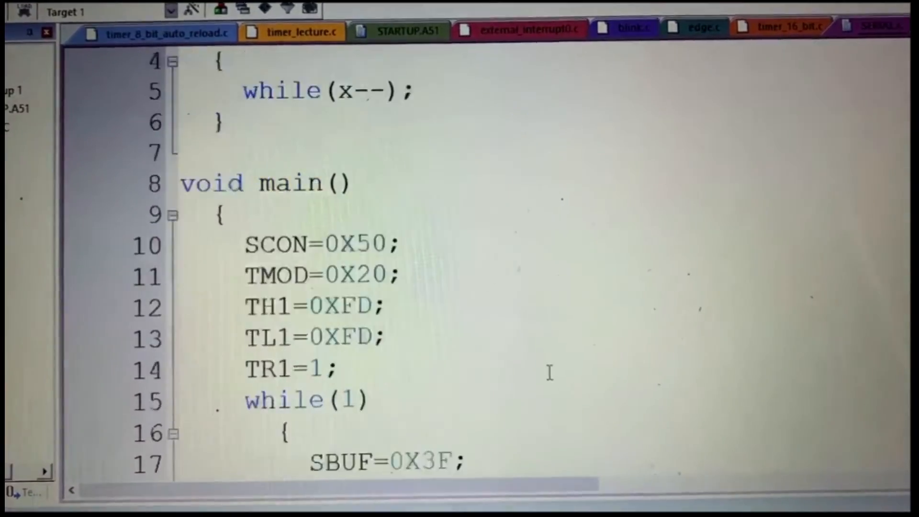